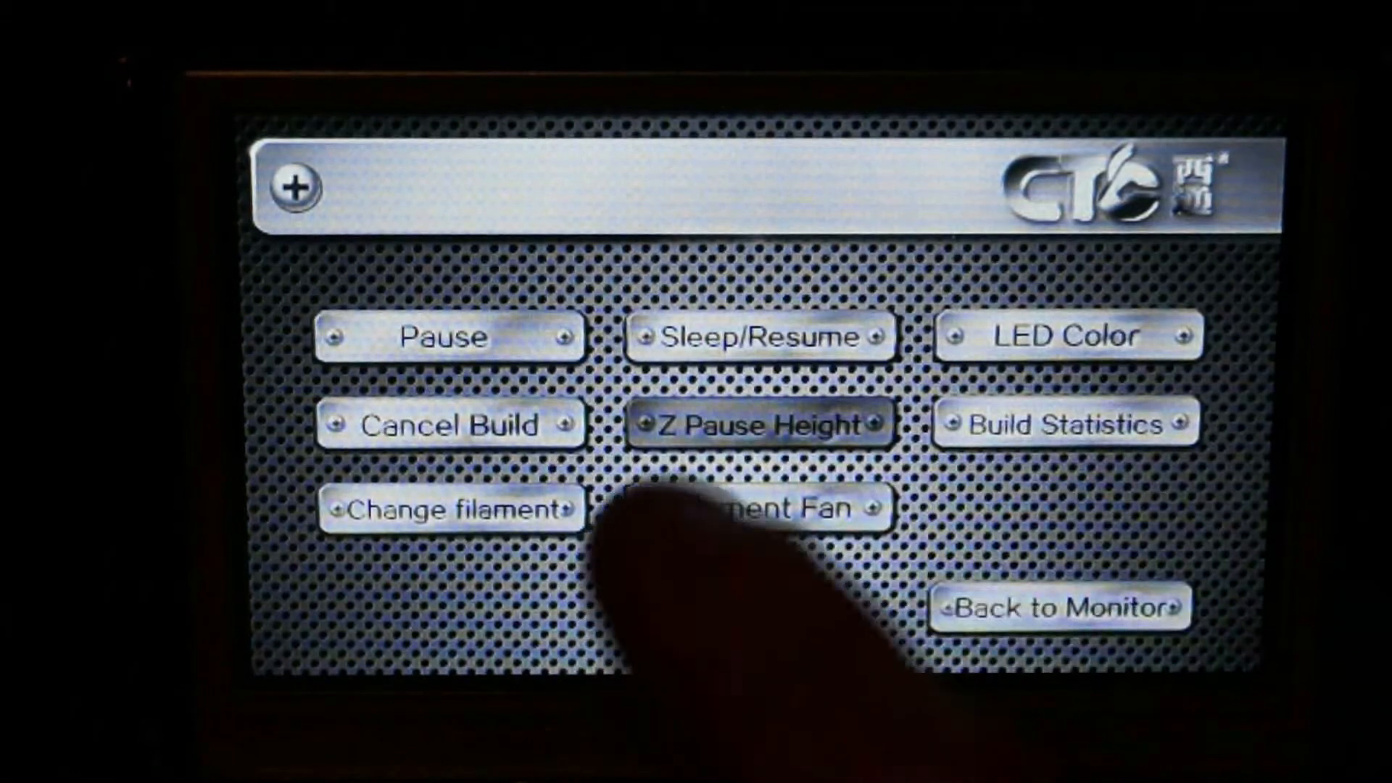
- Show Build Statistics for the current print: 0 h 8 min build time at line 3328
click(1063, 423)
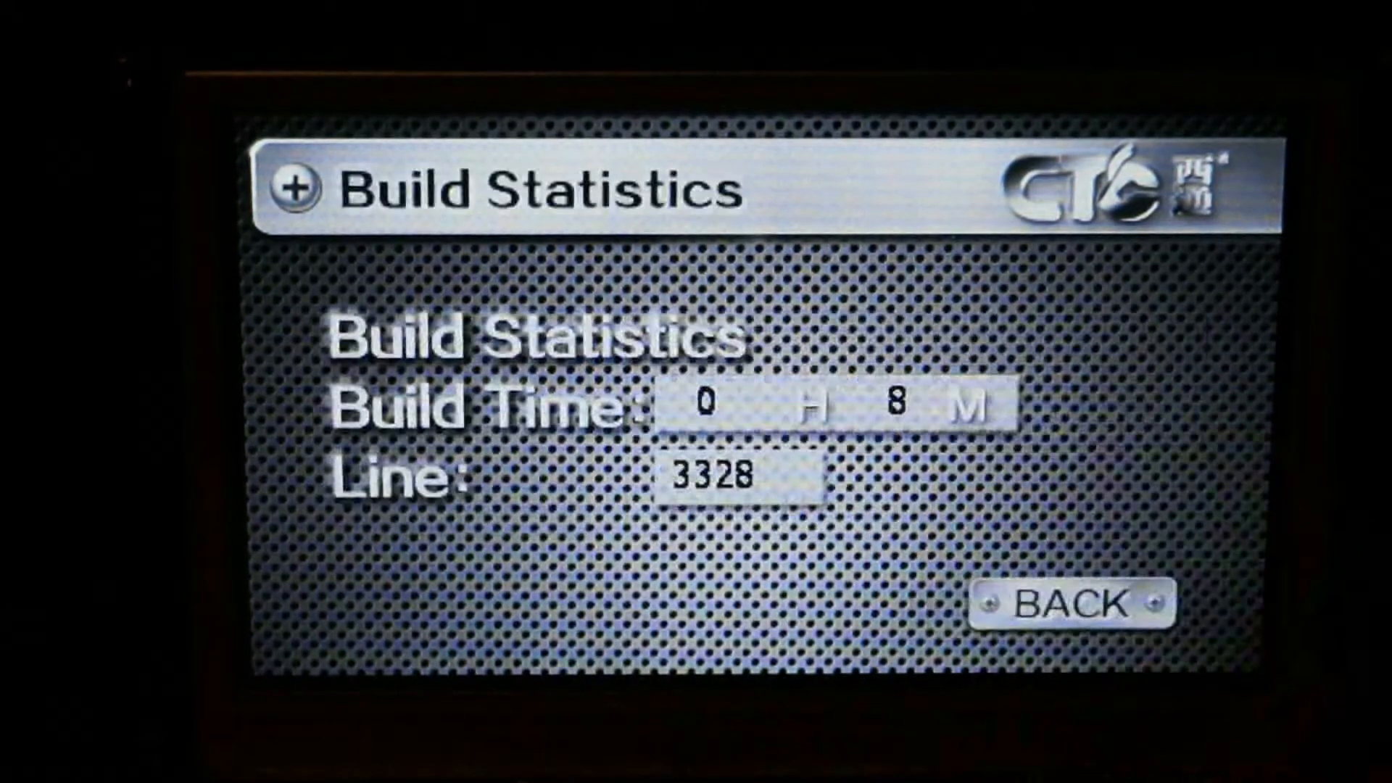